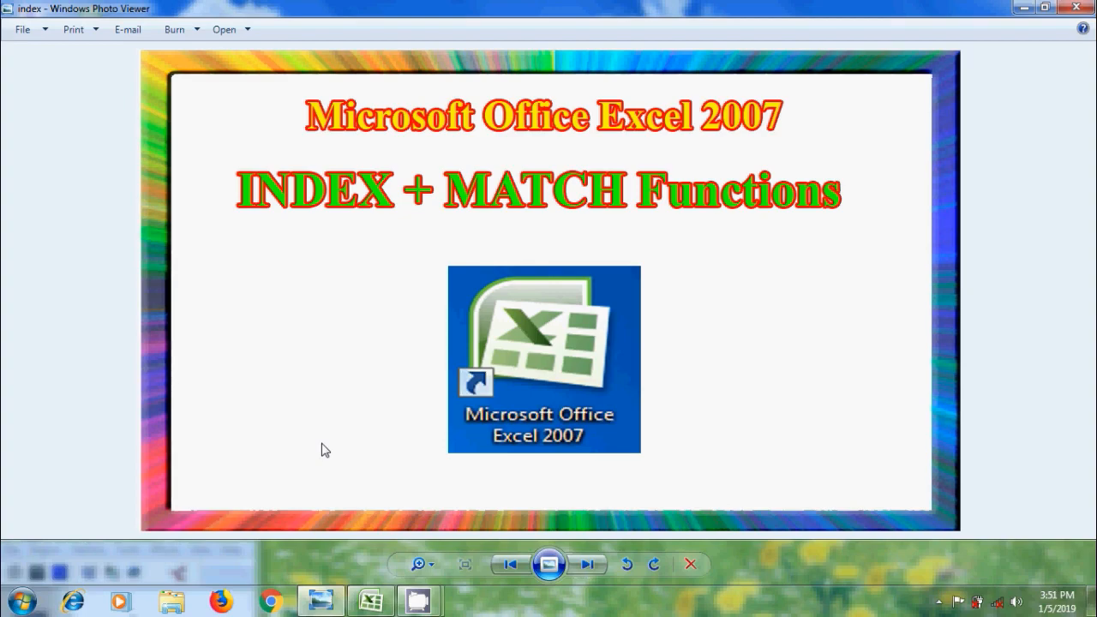
- Enter the employee name Varun in cell H10 under the Name heading
left_click(370, 599)
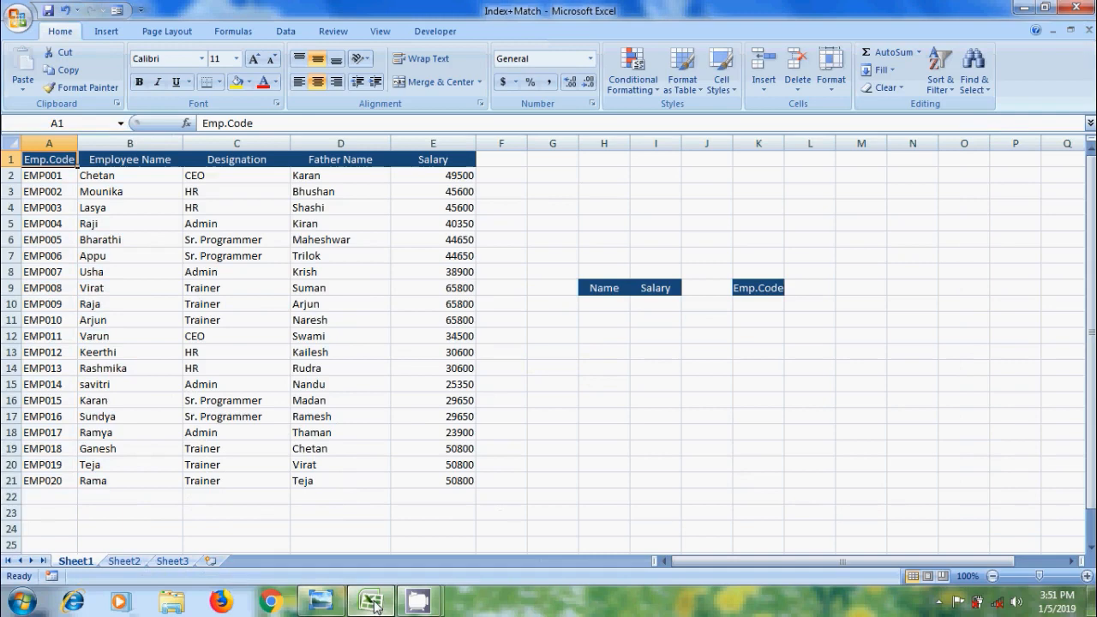
mouse_move(654, 586)
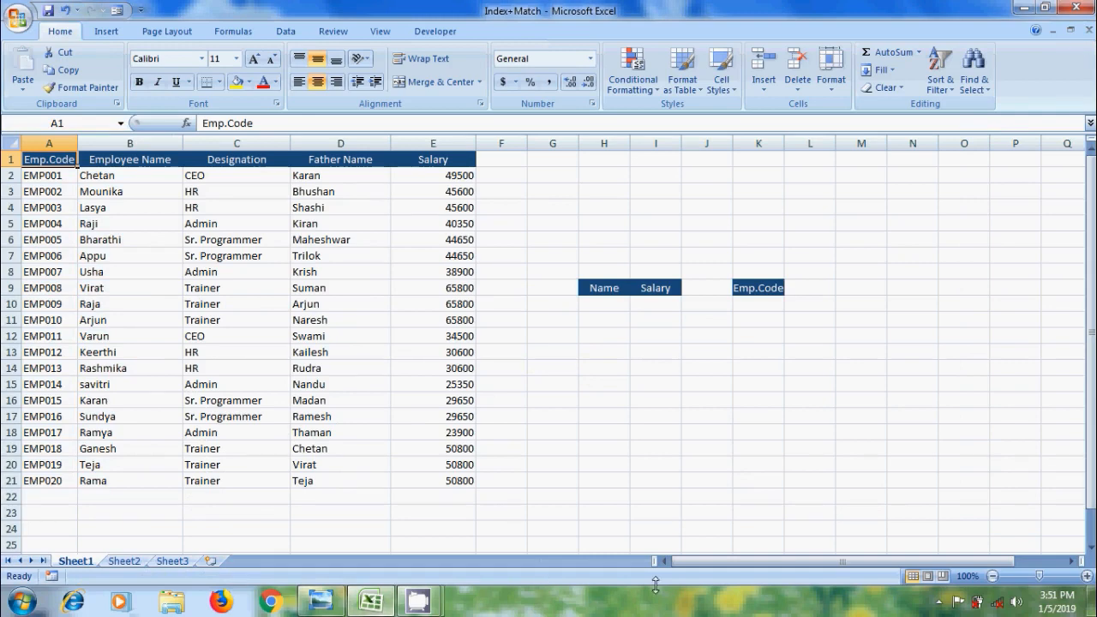
left_click(604, 303)
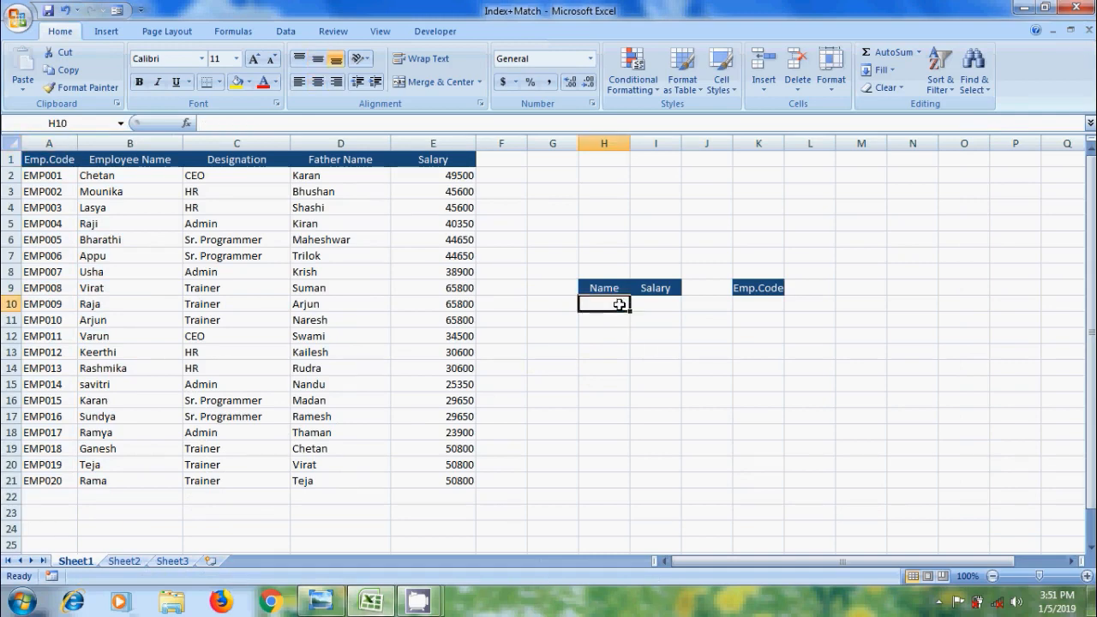
type("Varun")
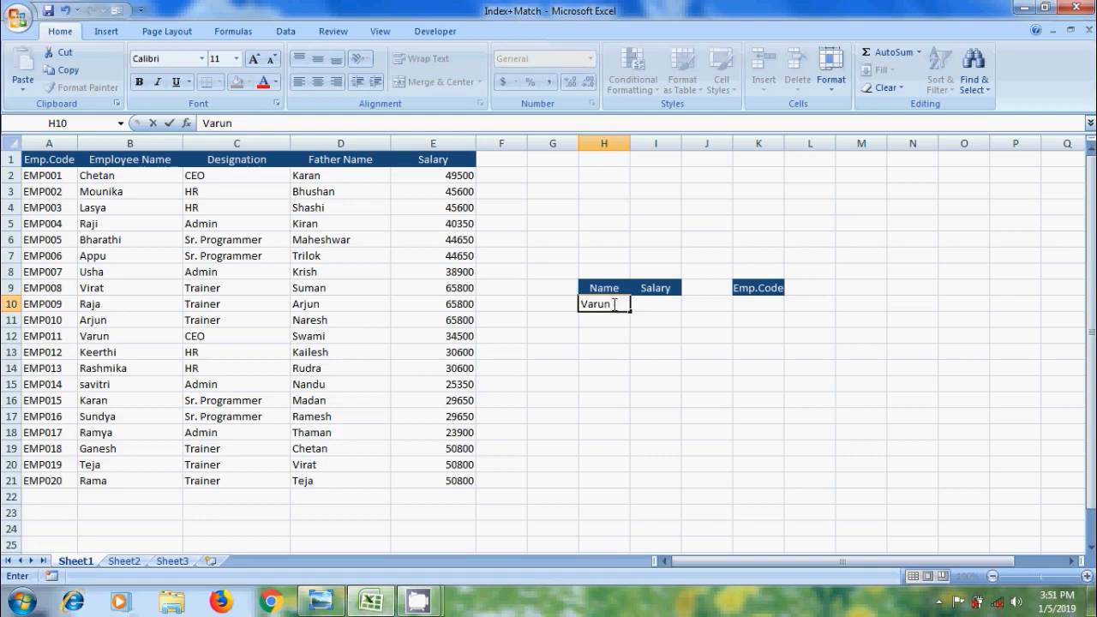
- Enter =INDEX(A1:E21,MATCH(H10,B1:B21,0),5) in I10 so it returns Varun's salary 34500
left_click(655, 304)
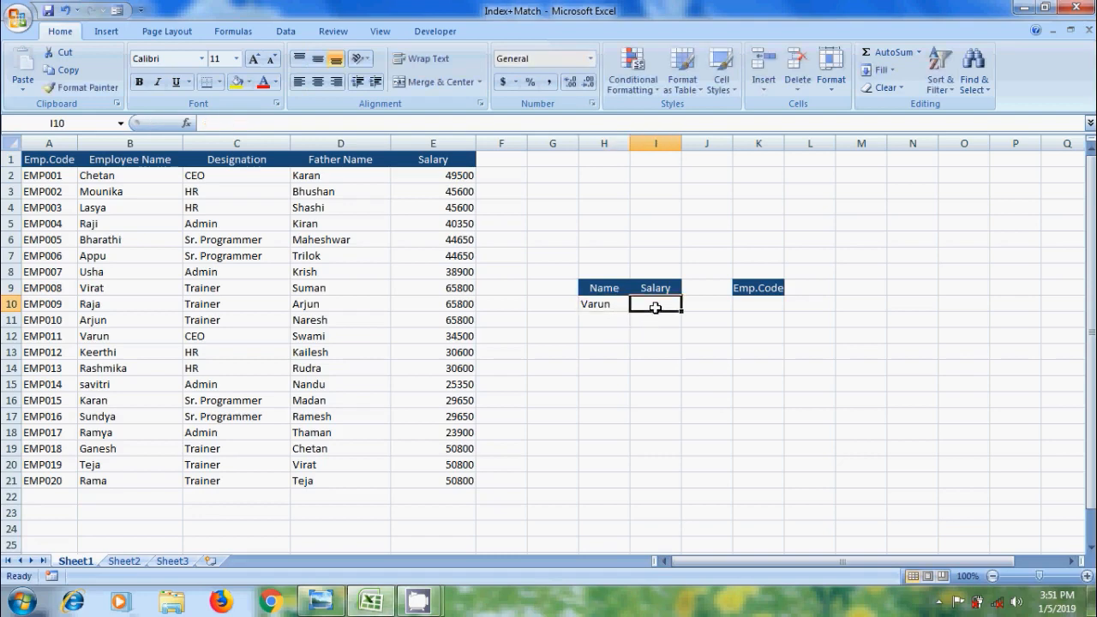
type("=index")
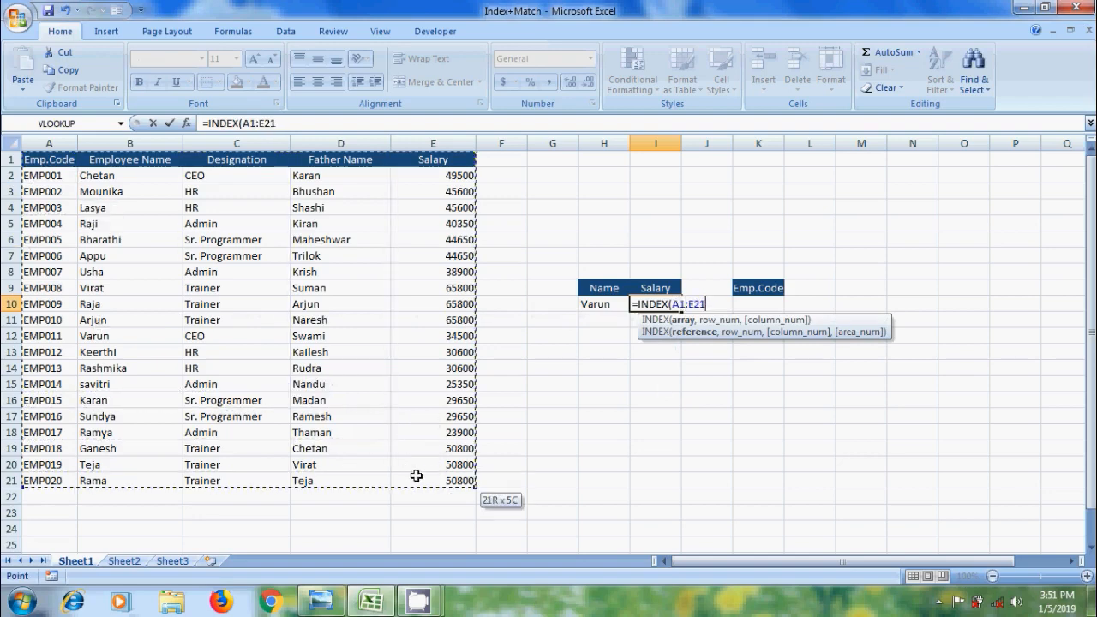
type(",")
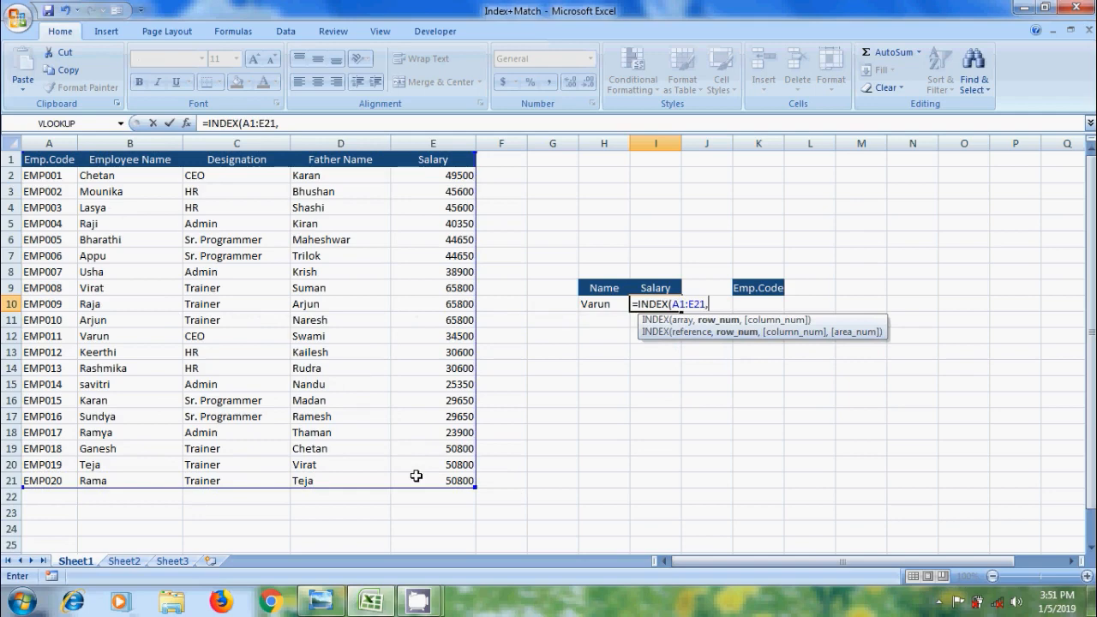
type("match")
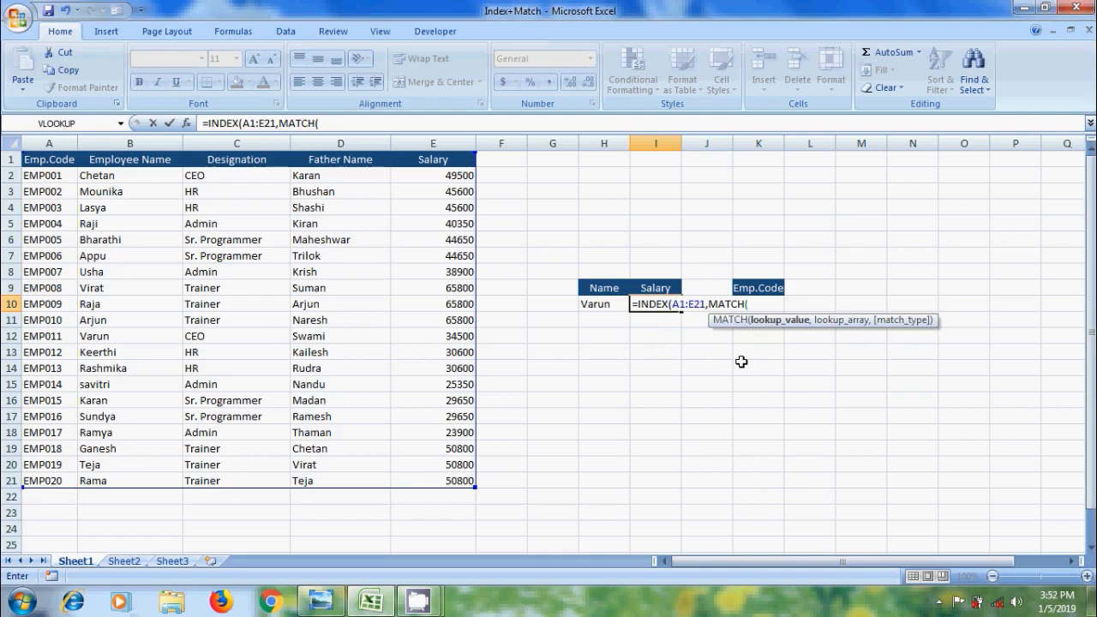
left_click(603, 304)
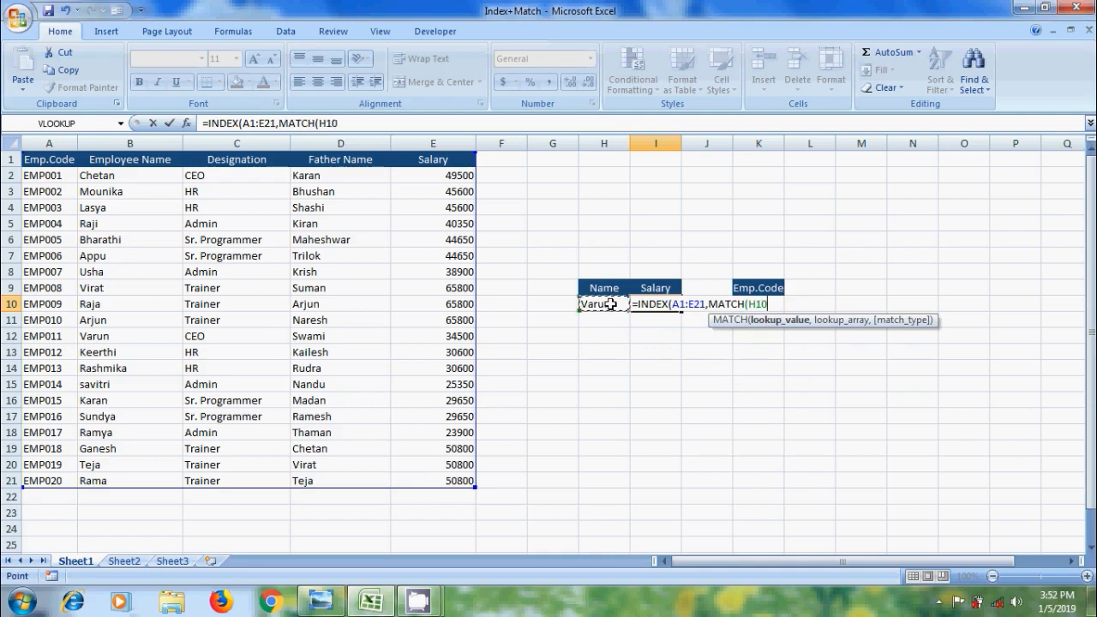
type(",")
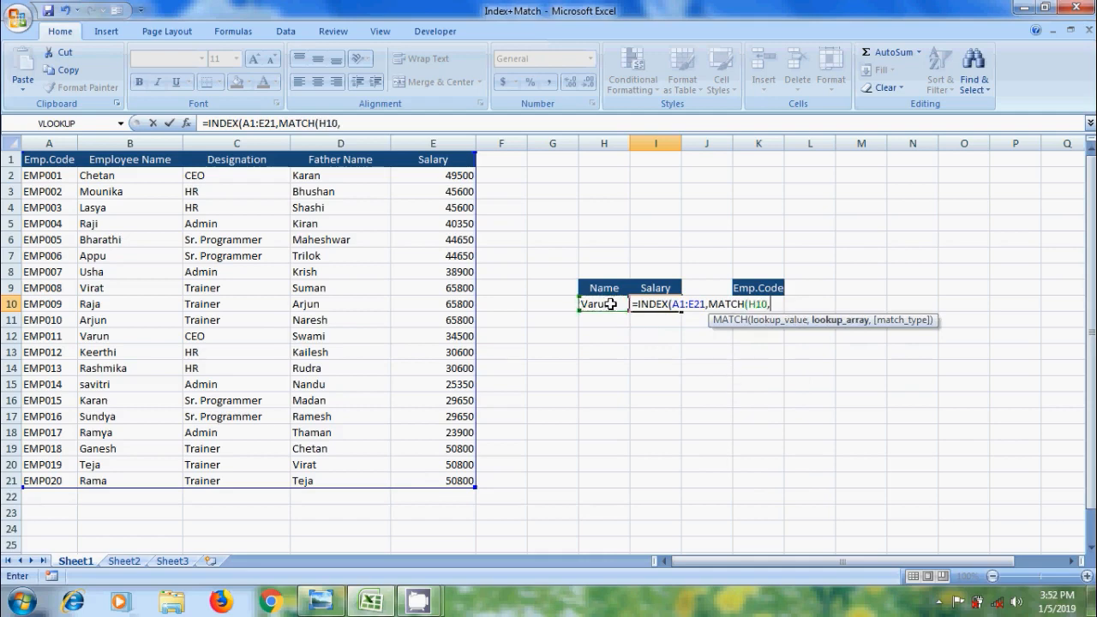
left_click_drag(130, 159, 131, 480)
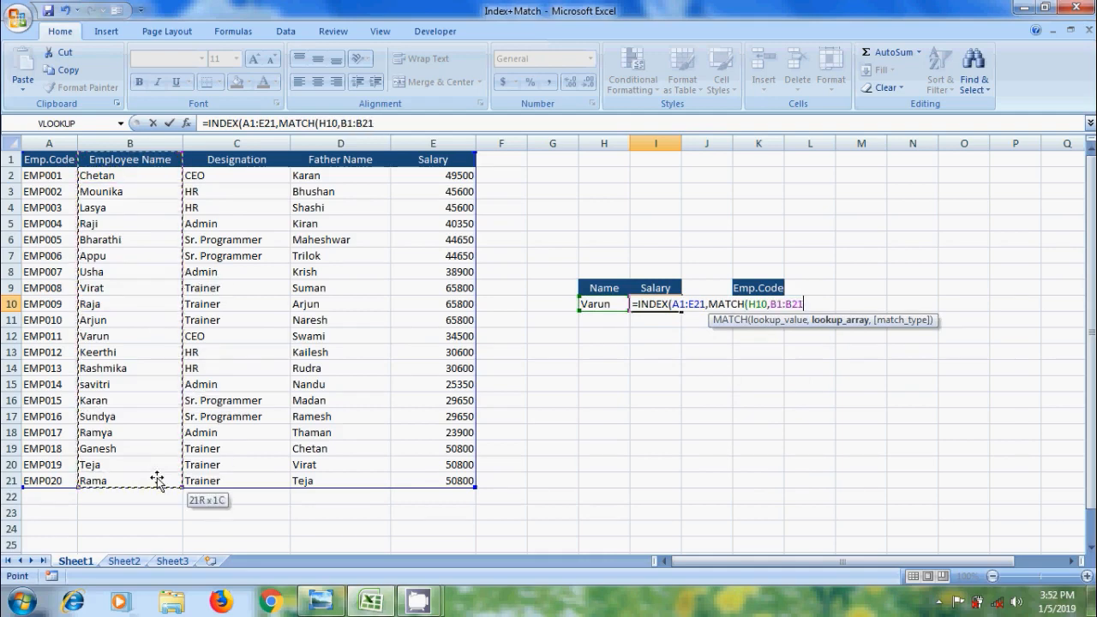
type(",0")
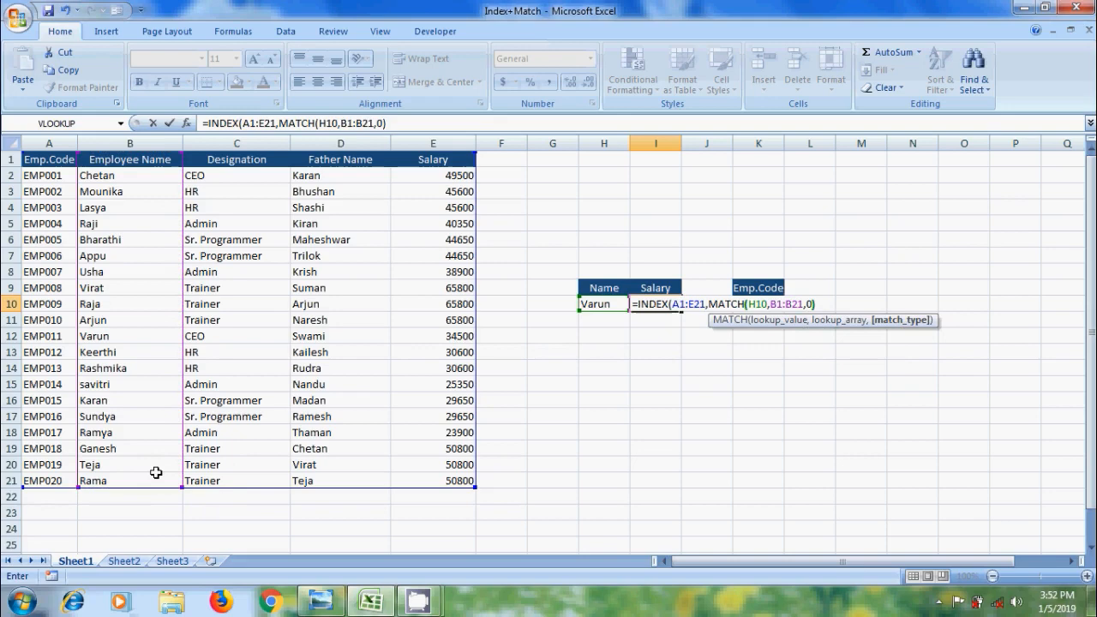
type("),")
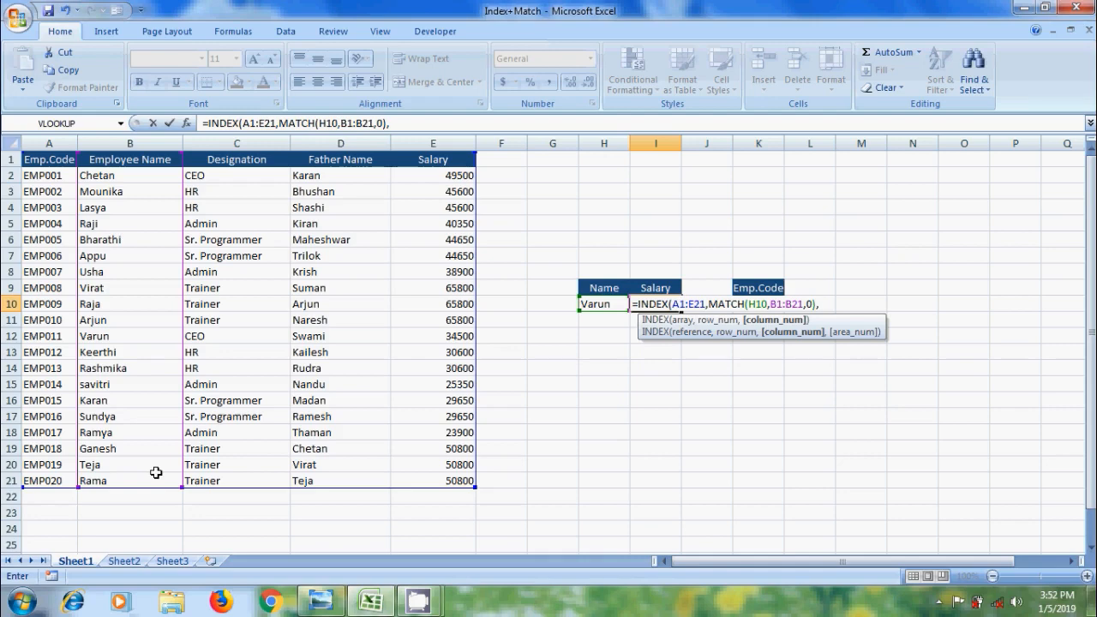
type("5")
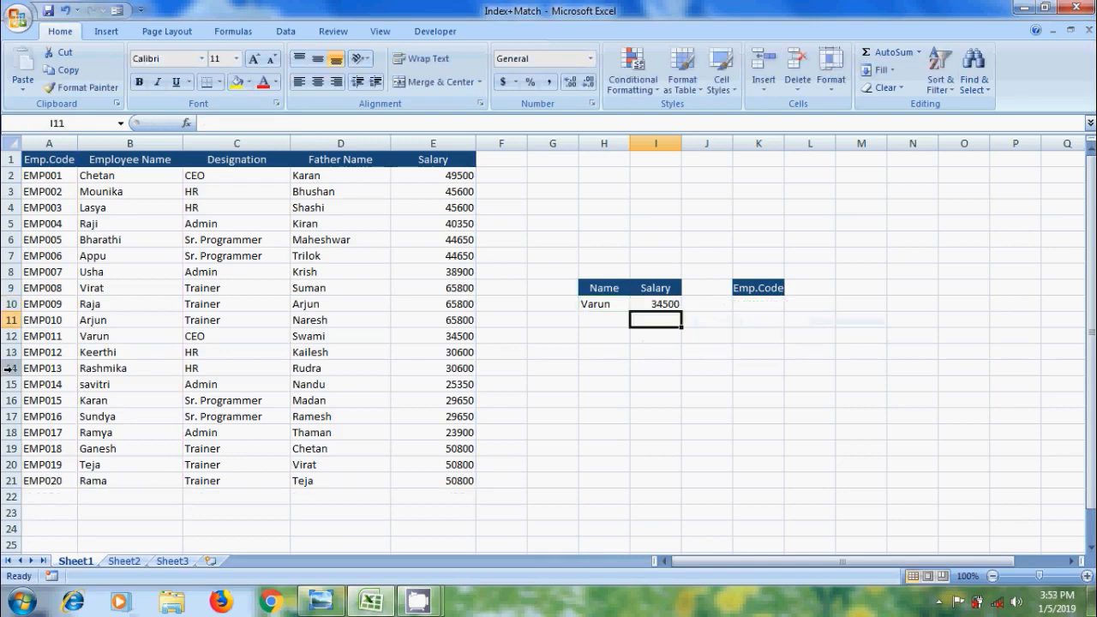
mouse_move(693, 381)
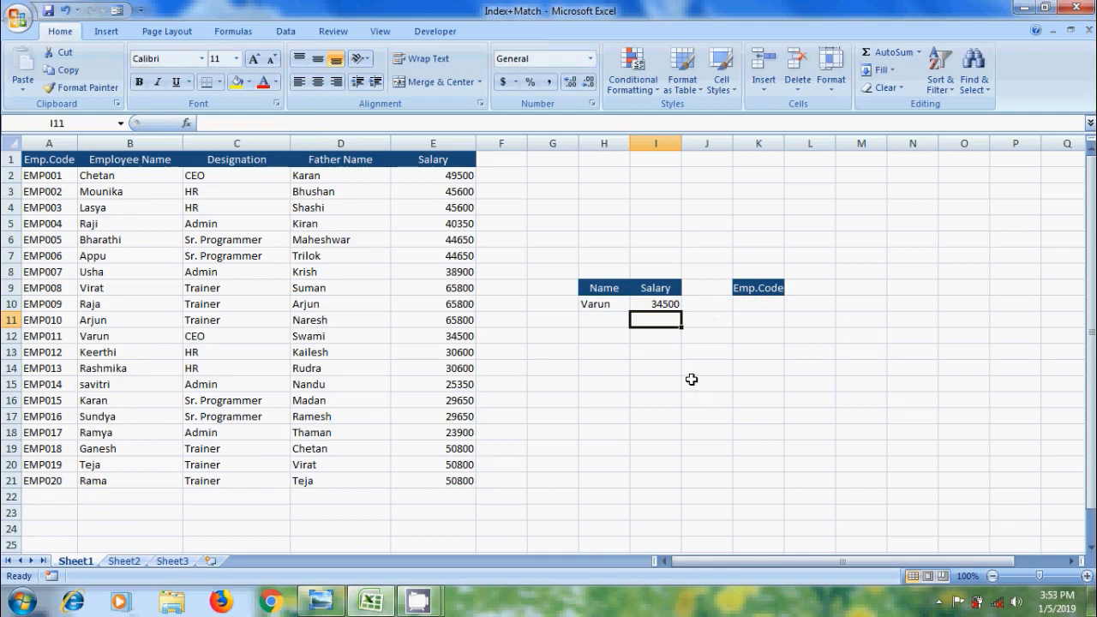
- Change the lookup name in H10 to Lasya and verify the salary 45600 against the table
left_click(431, 334)
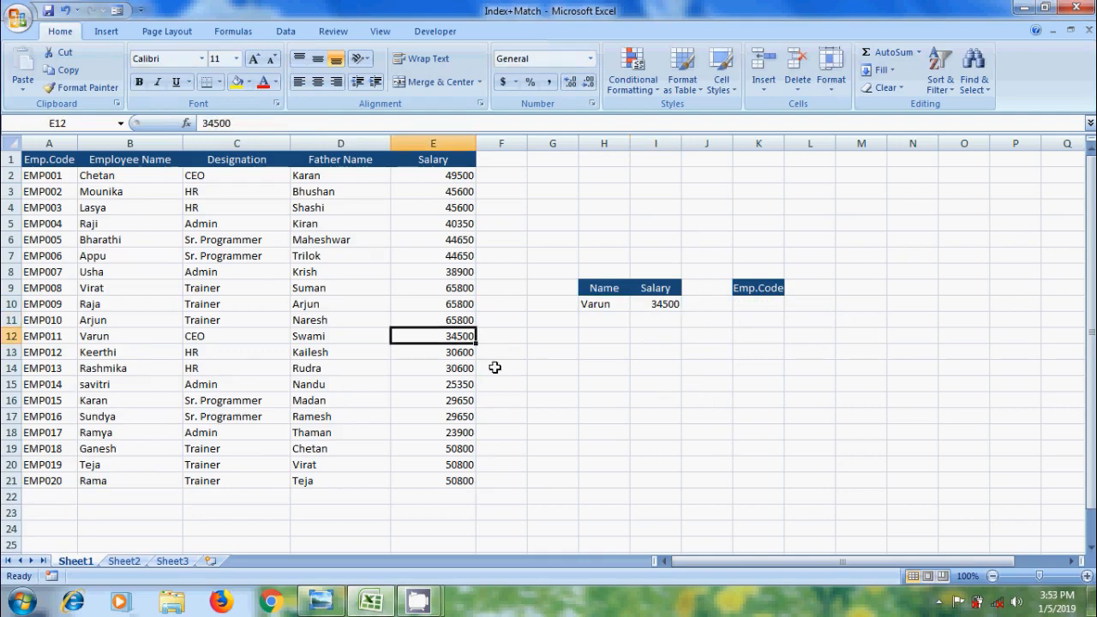
mouse_move(602, 354)
type("C")
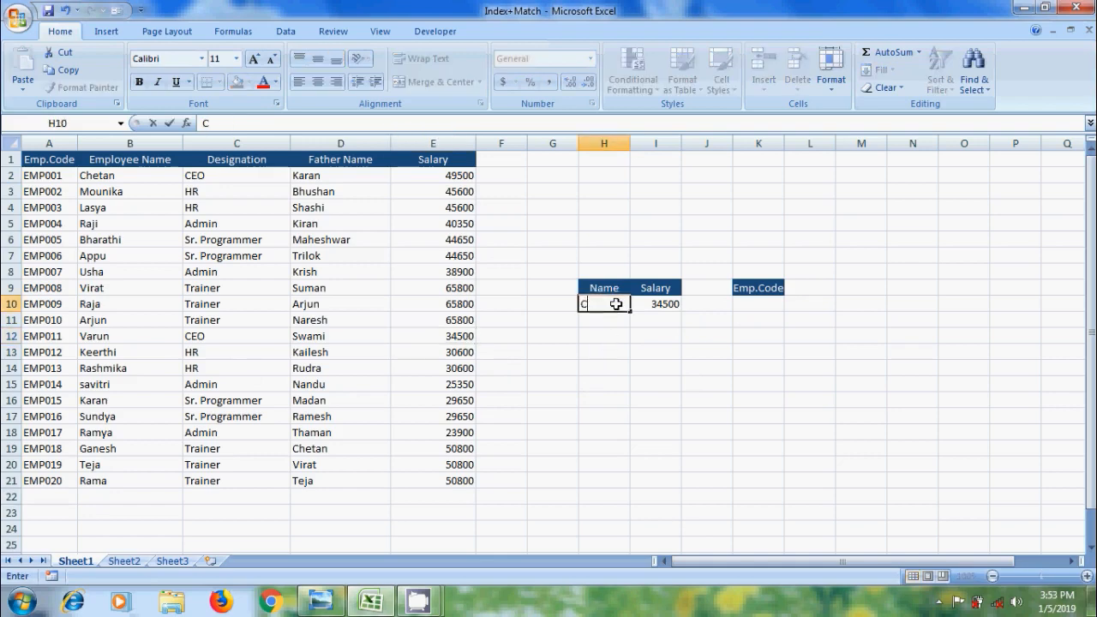
type("hetan")
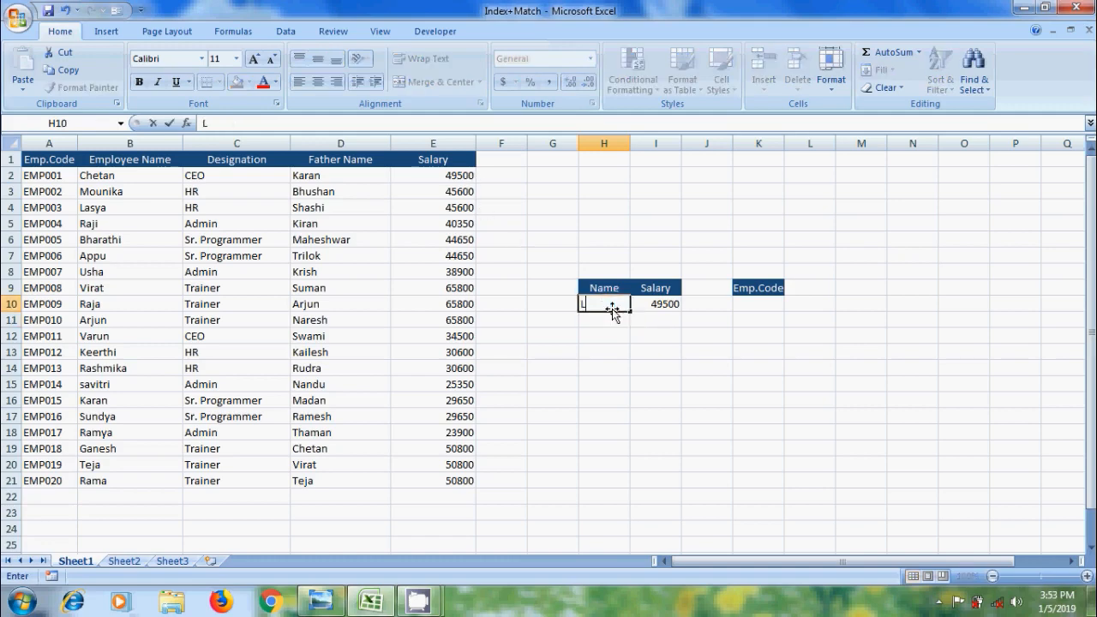
key("Return")
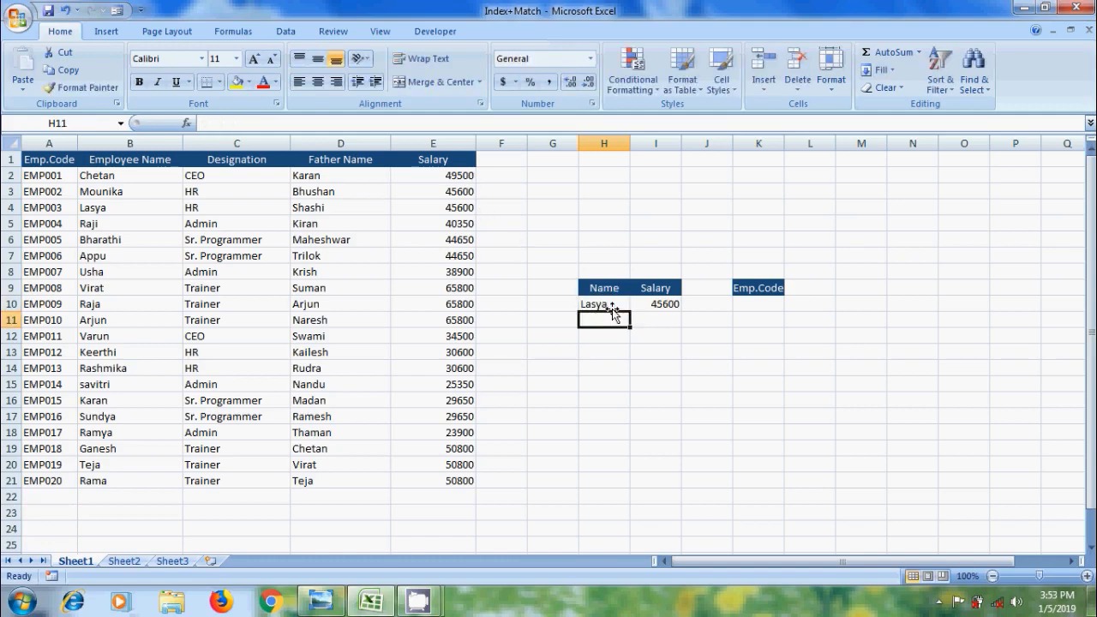
left_click(432, 206)
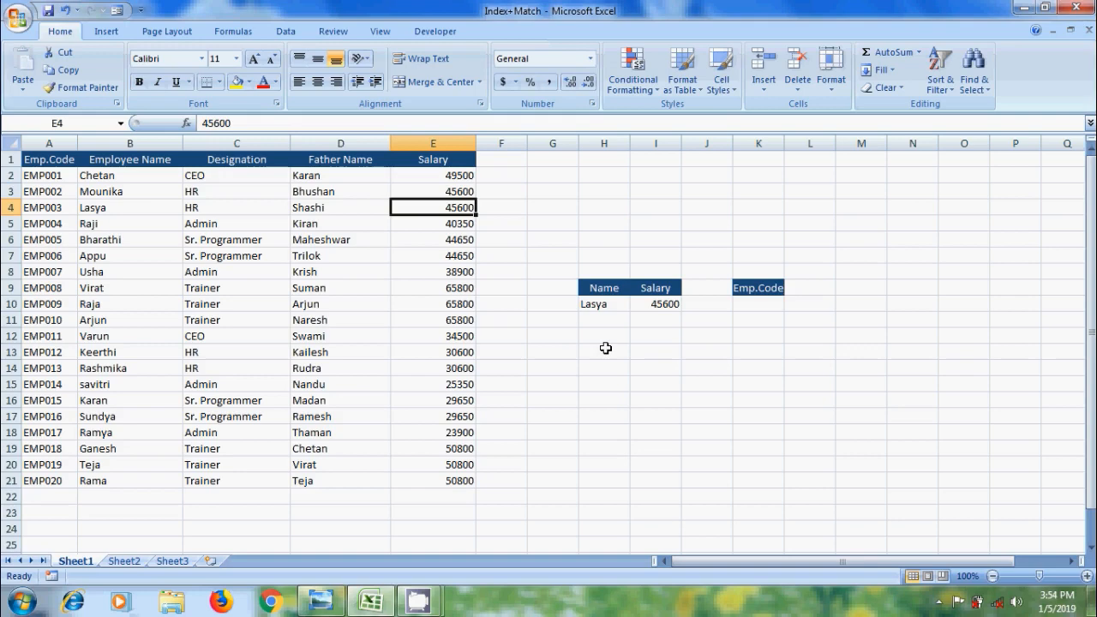
mouse_move(651, 350)
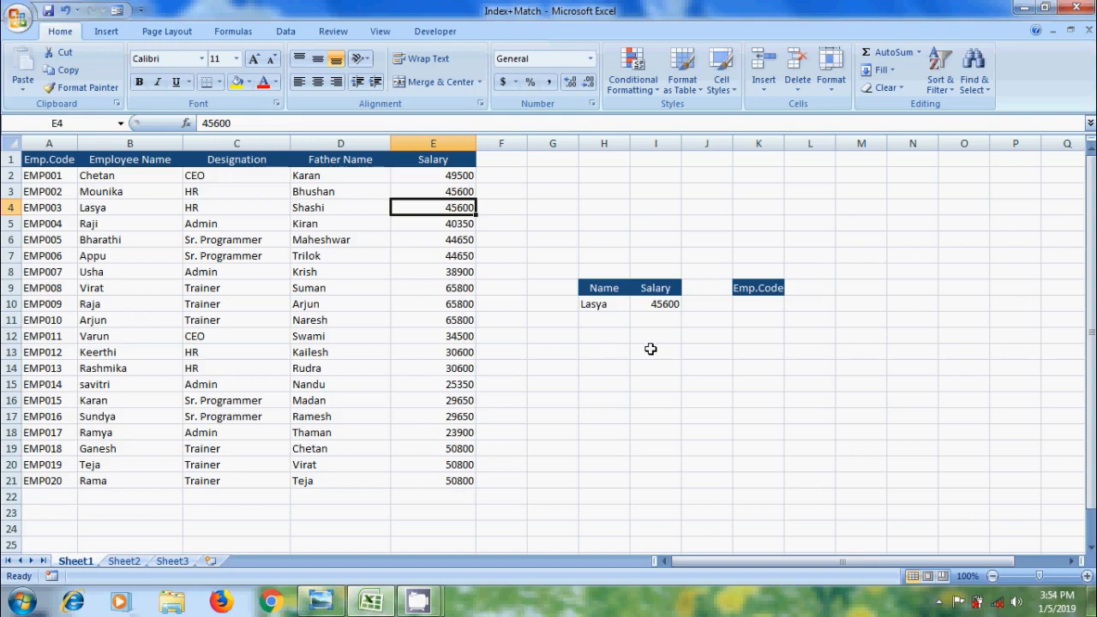
- Enter =INDEX(A1:E21,MATCH(H10,B1:B21,0),1) in K10 so it returns Lasya's code EMP003
left_click(757, 303)
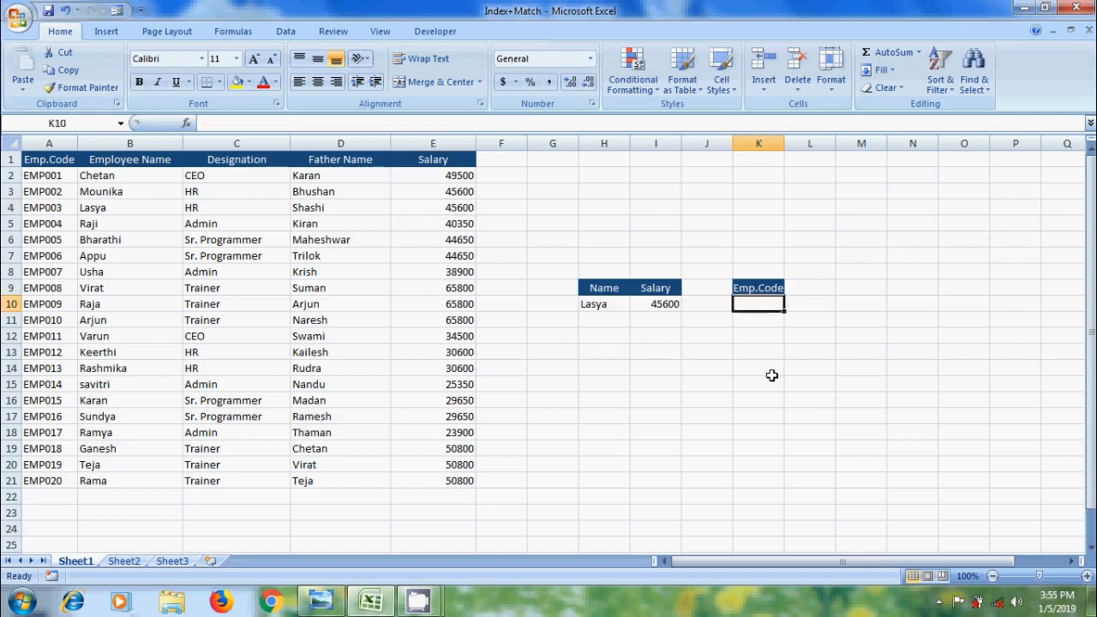
type("=index")
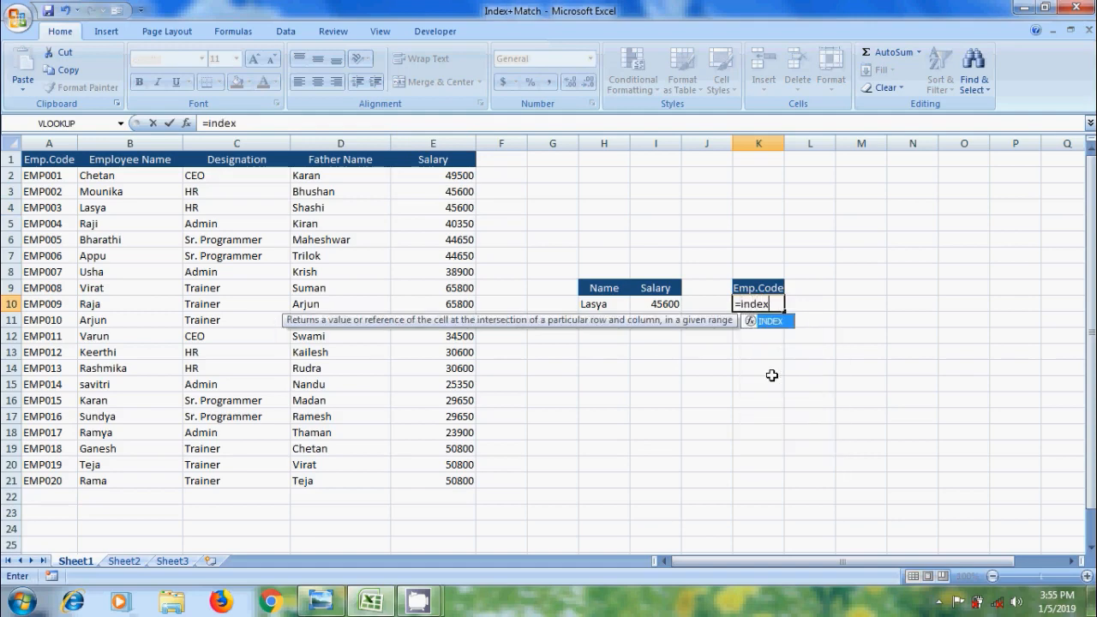
type("(A1:E21,")
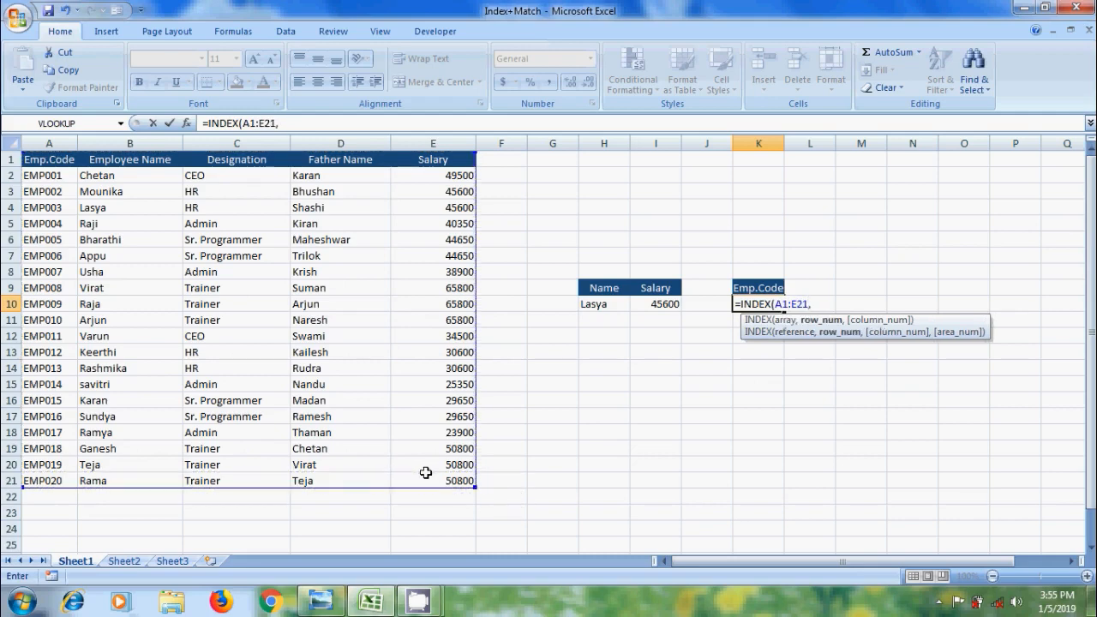
type("match")
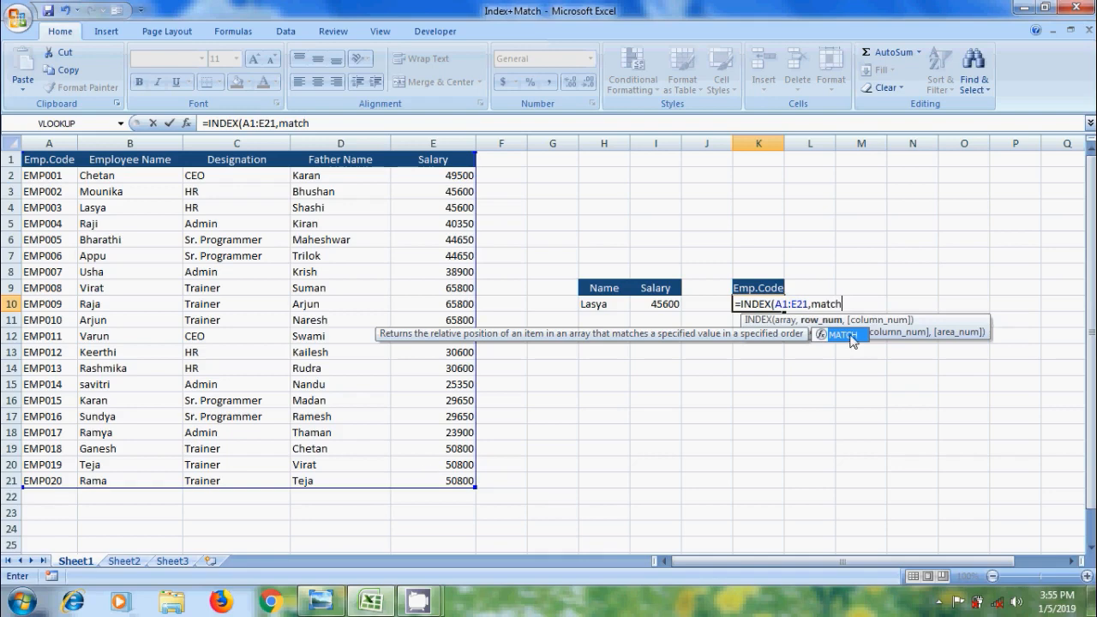
type("(")
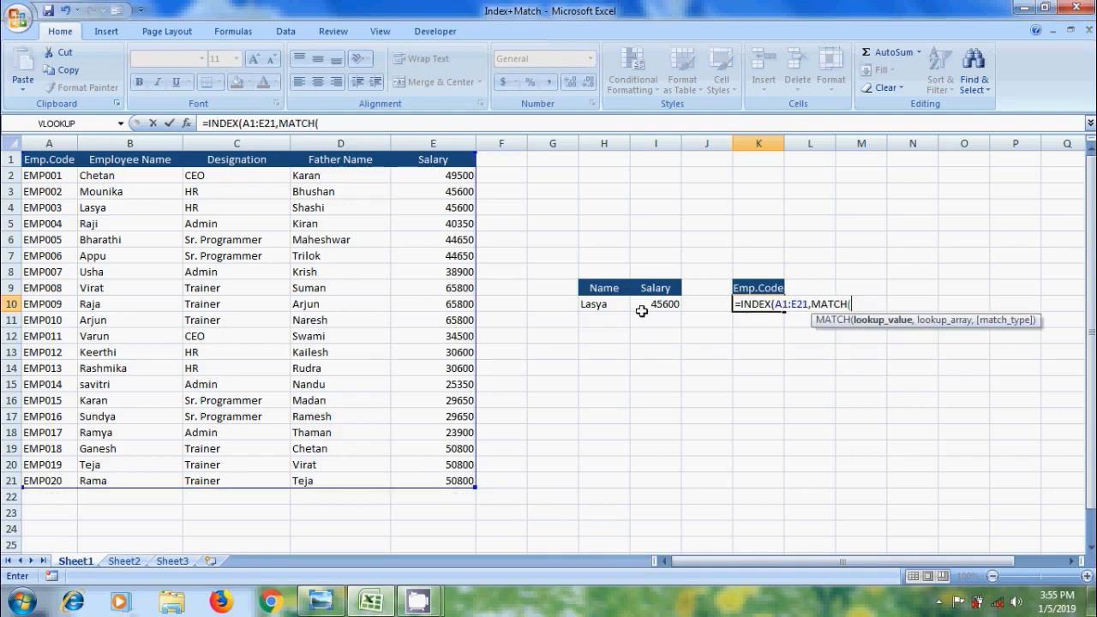
left_click(603, 304)
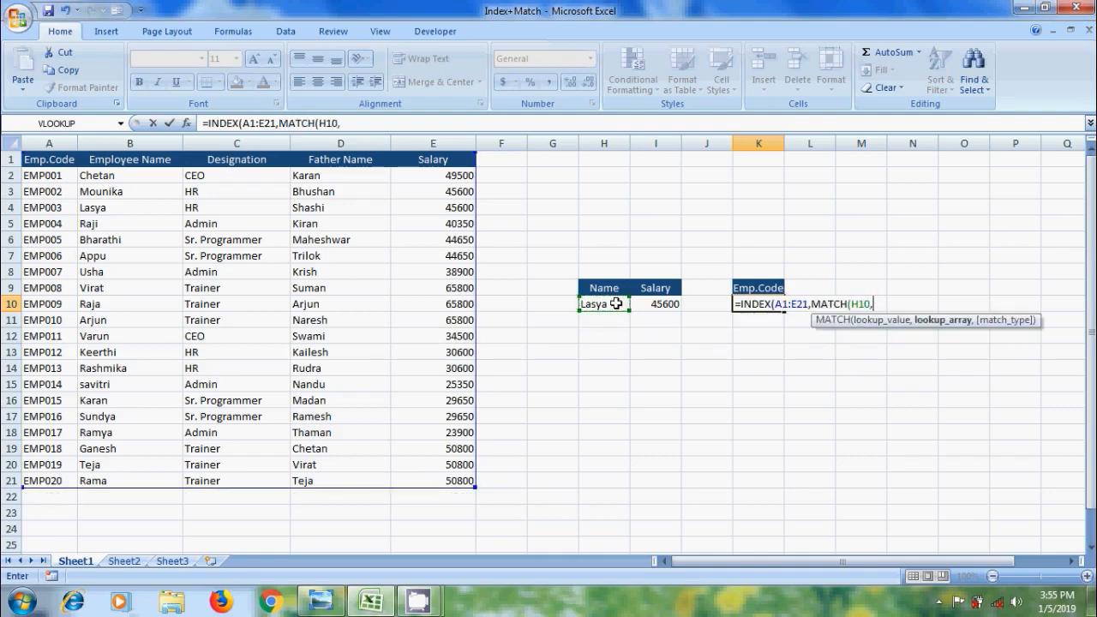
mouse_move(152, 165)
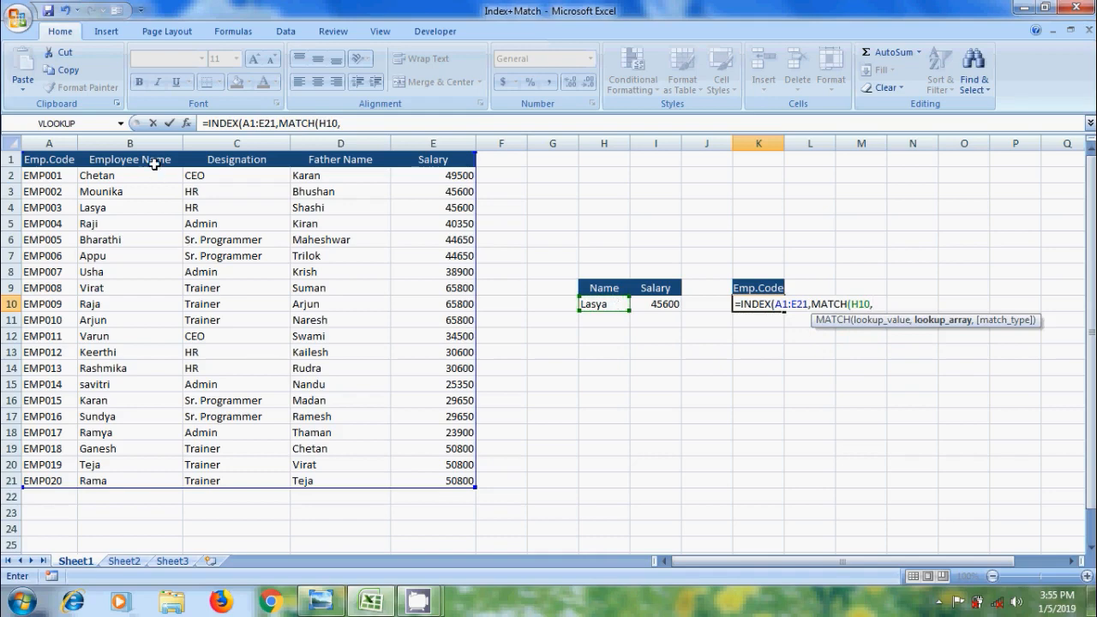
type("B1:B21,")
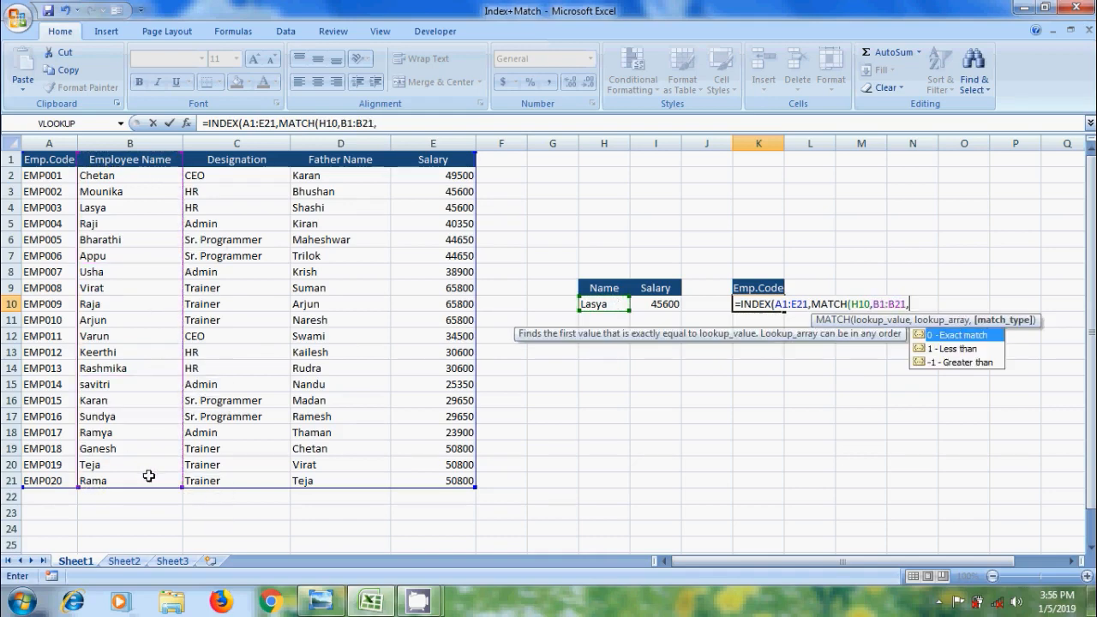
type("0")
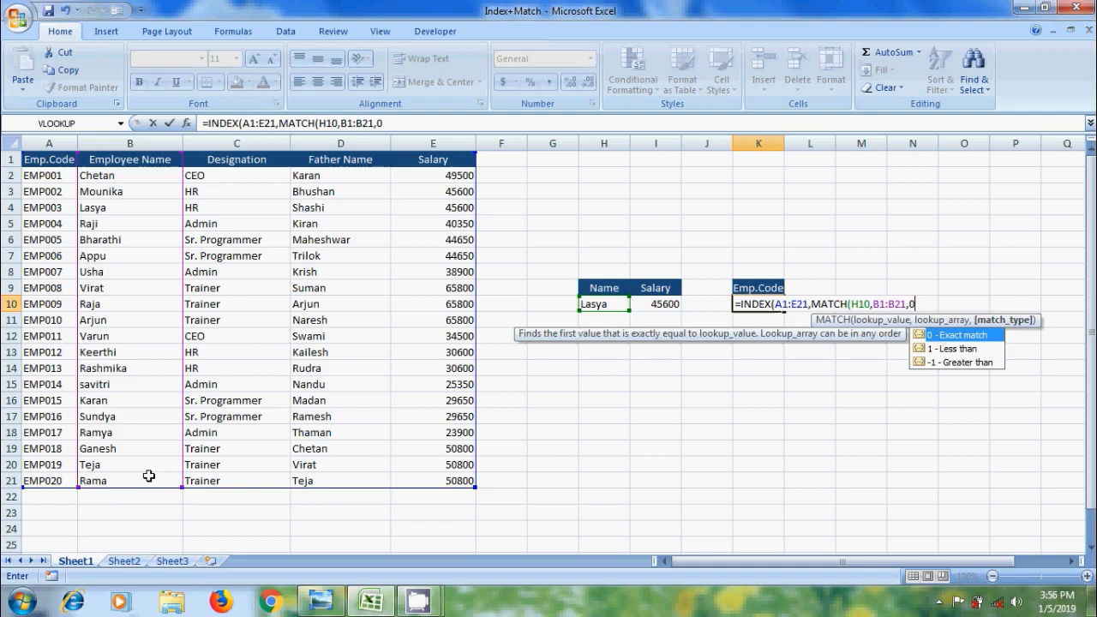
type(",")
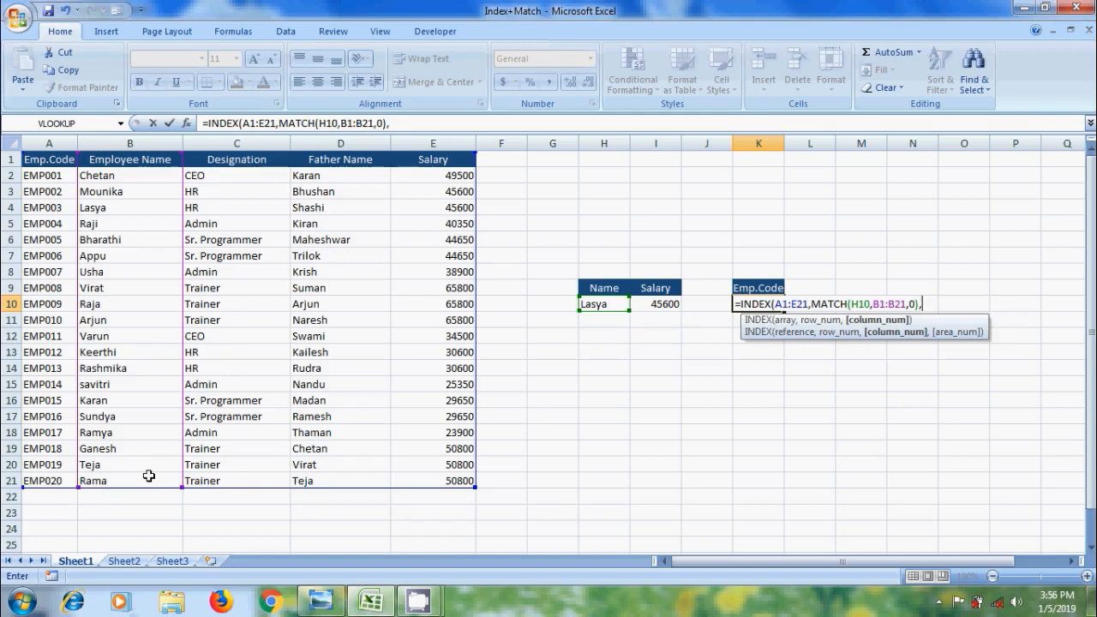
type("1")
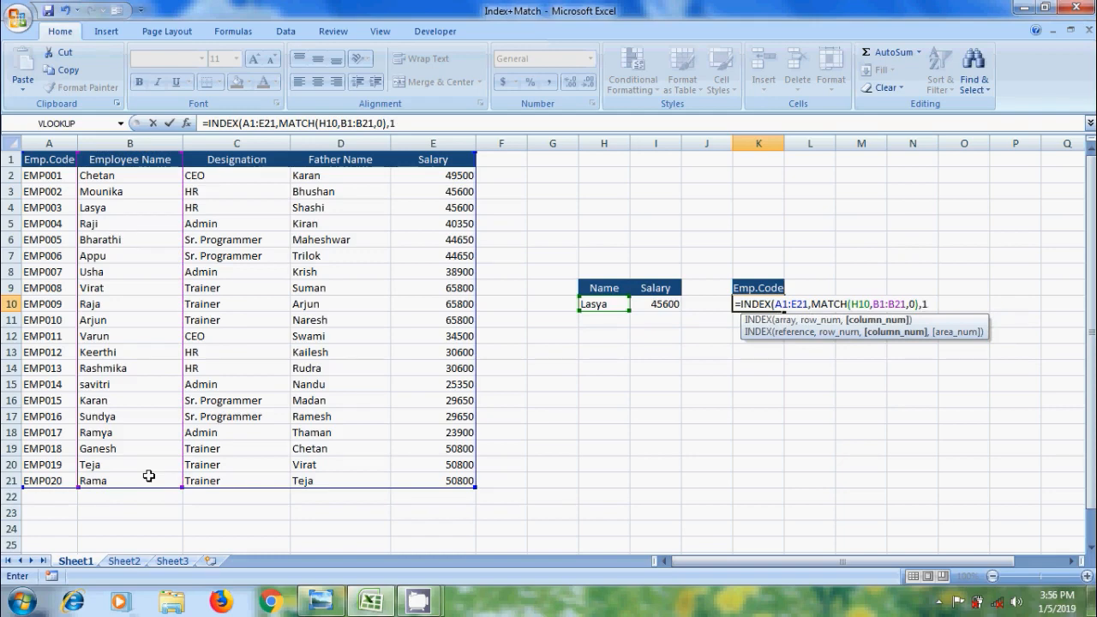
key("Return")
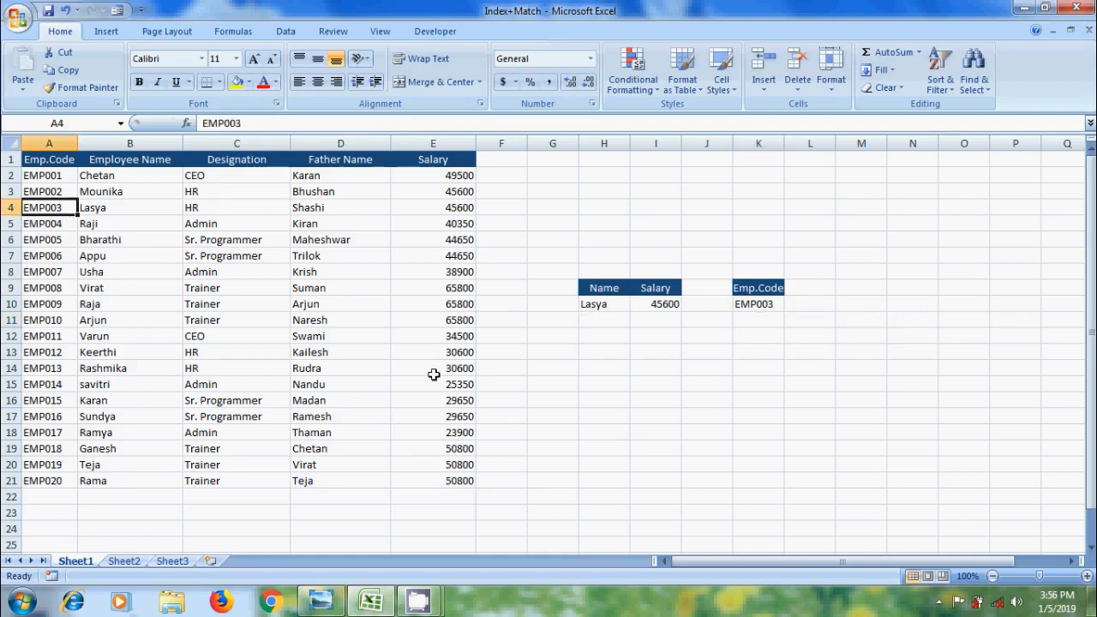
- Try the names Arjun and Rama in H10 to check results 65800/EMP010 and 50800/EMP020, then close the title image
left_click(603, 303)
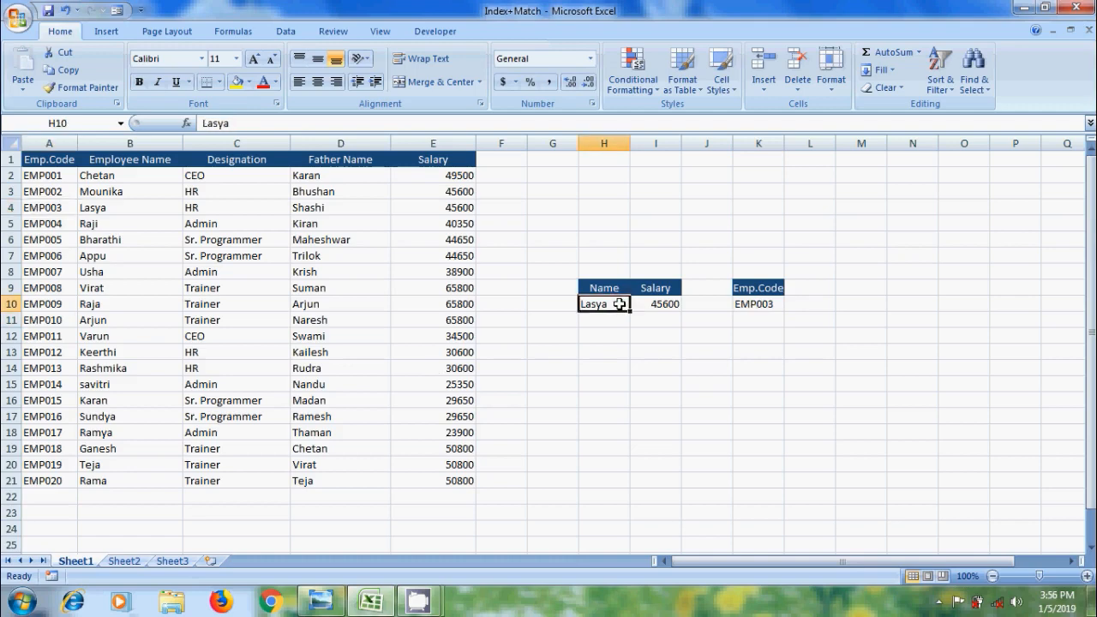
type("Arjun")
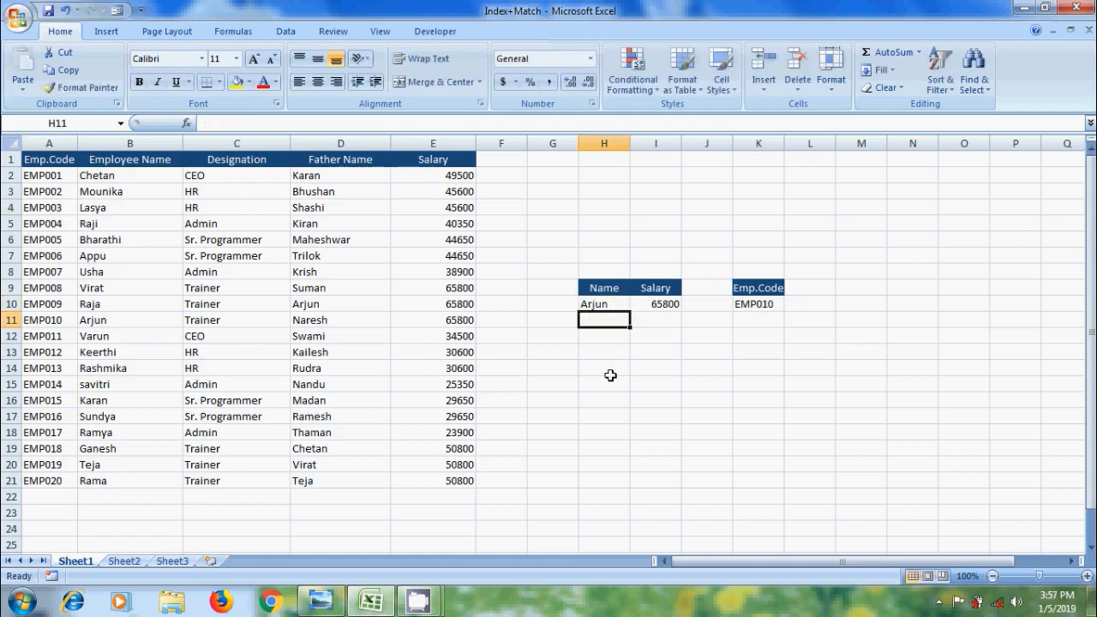
mouse_move(186, 320)
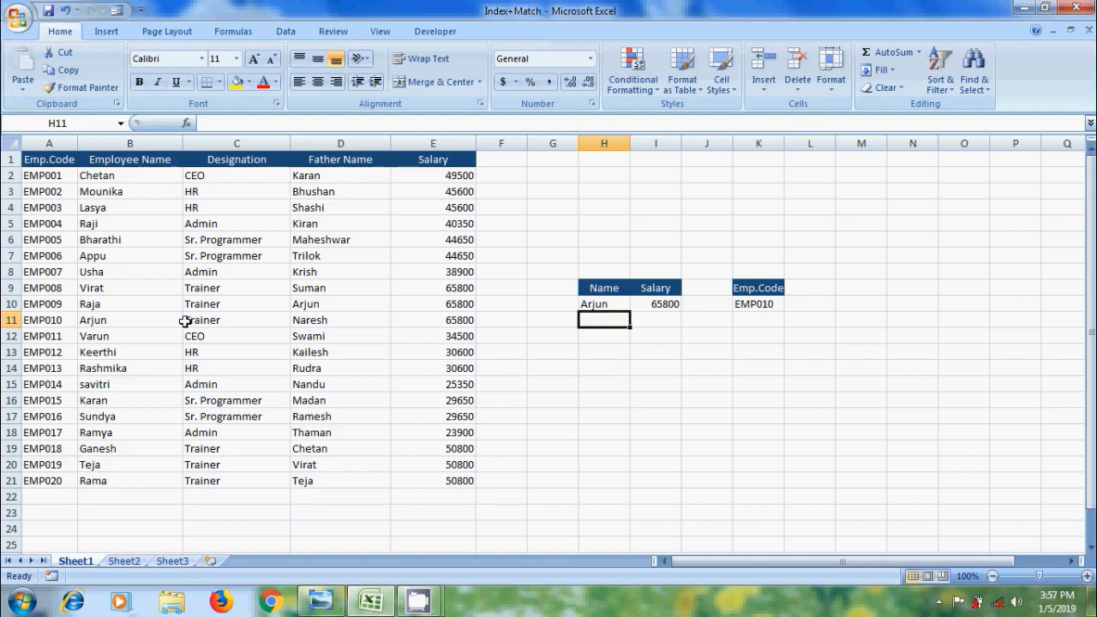
left_click(432, 320)
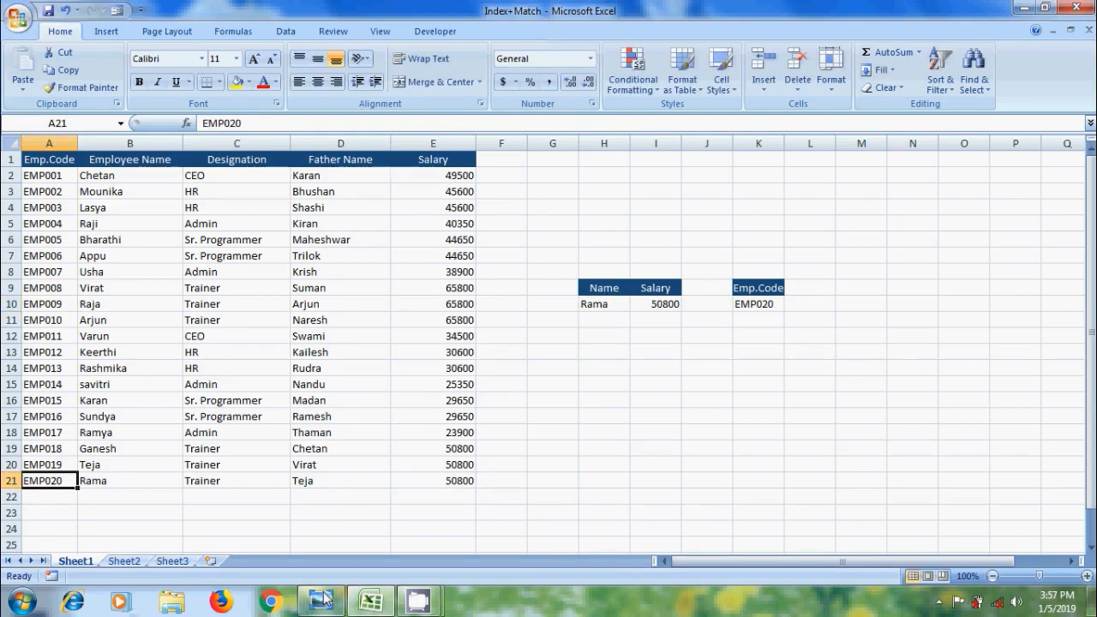
left_click(322, 600)
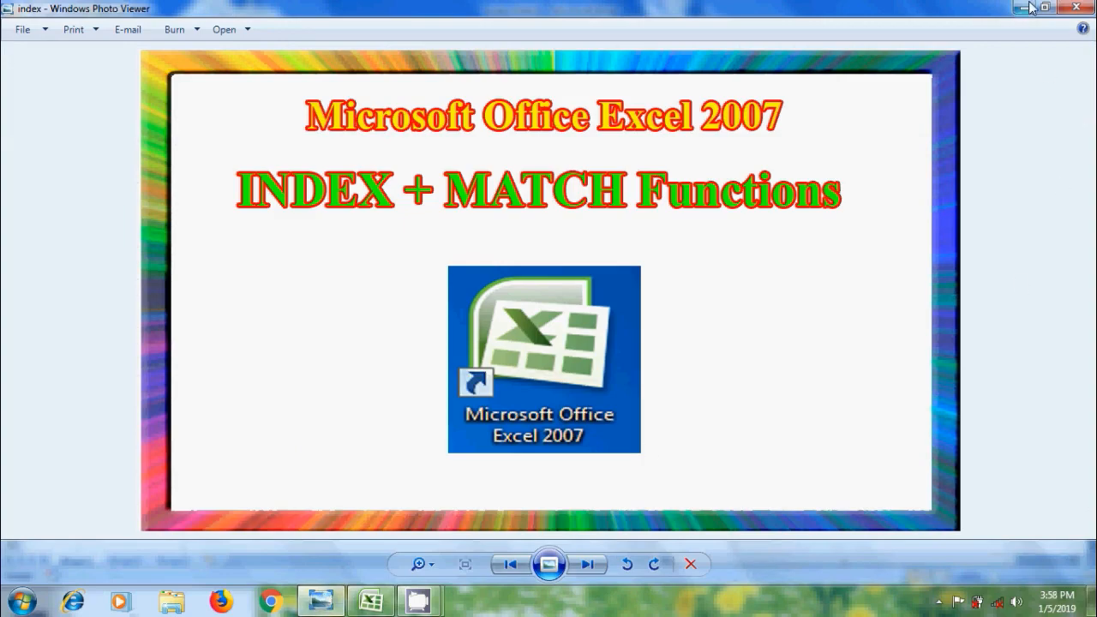
left_click(1076, 7)
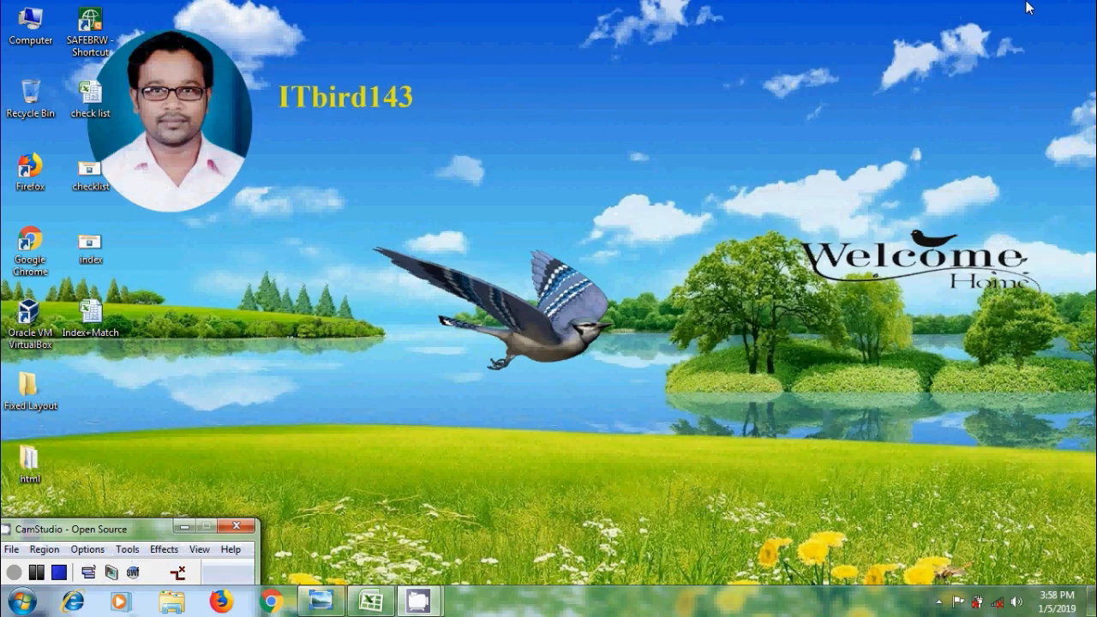
mouse_move(178, 462)
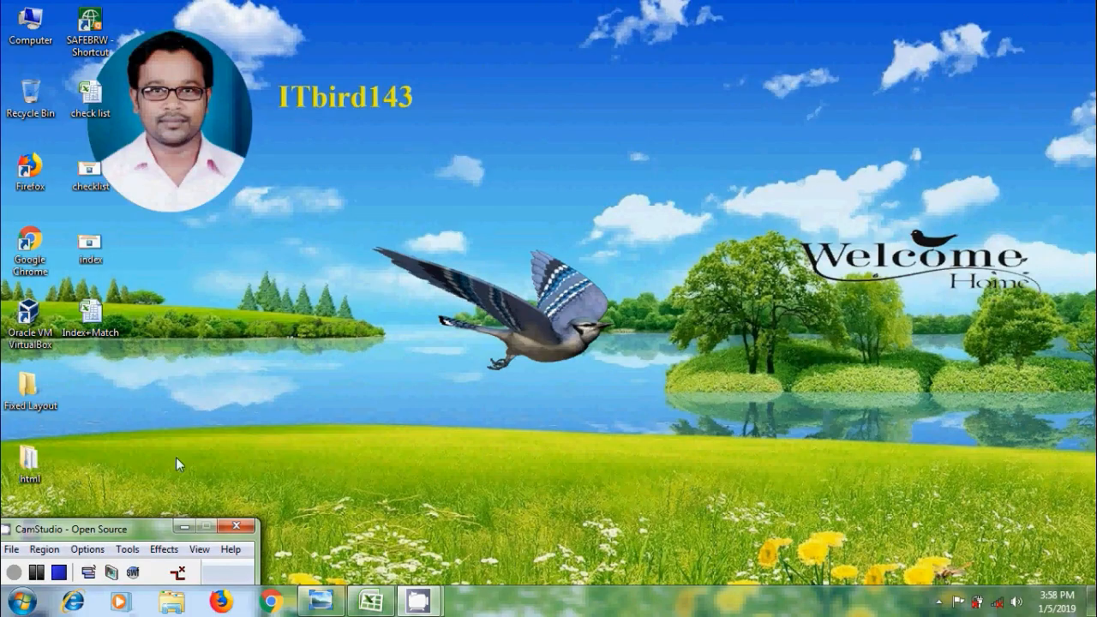